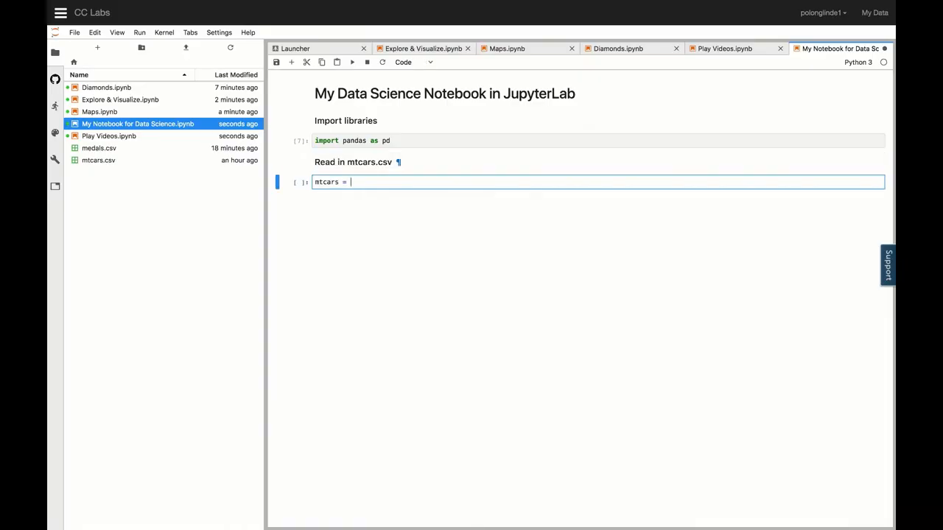
Step: Load mtcars.csv into a pandas DataFrame and show its first five rows
type("####")
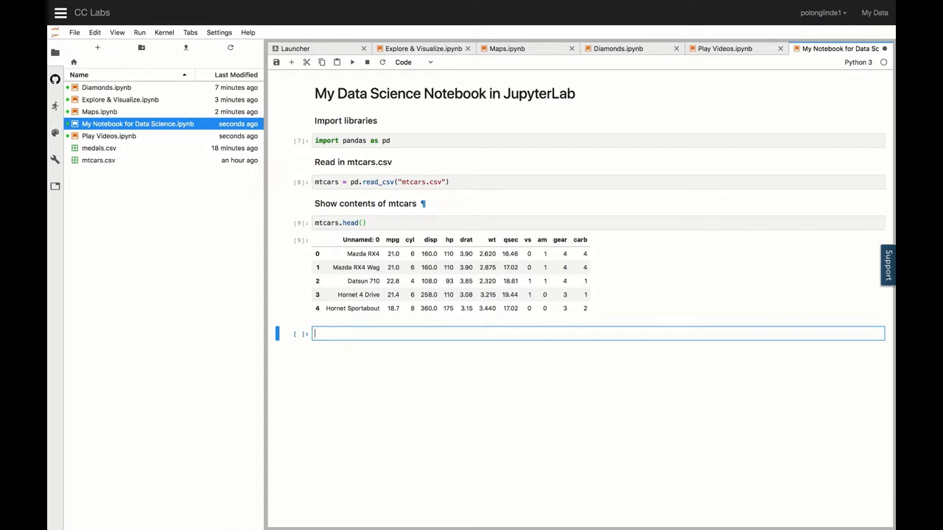
left_click(506, 48)
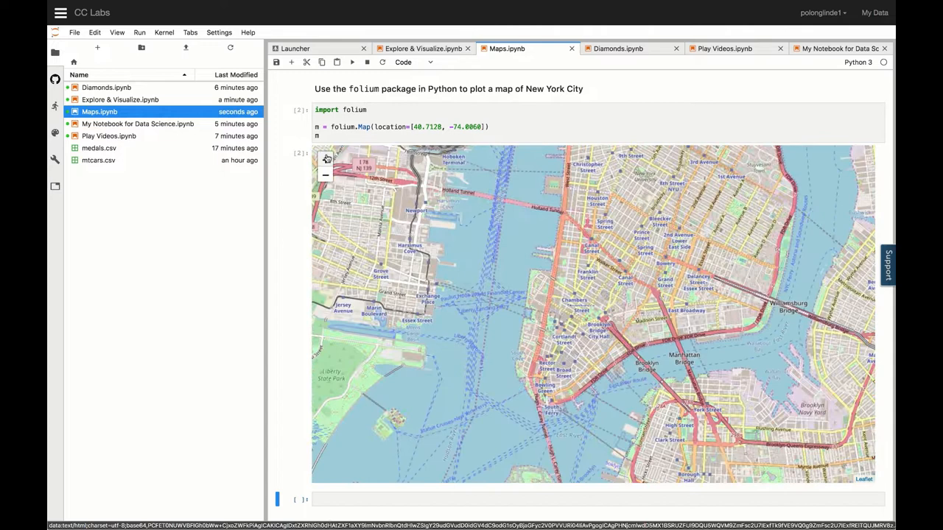
Step: Review the Maps and Diamonds notebooks, then embed the IBM Watson At Work YouTube video in Play Videos
left_click(617, 47)
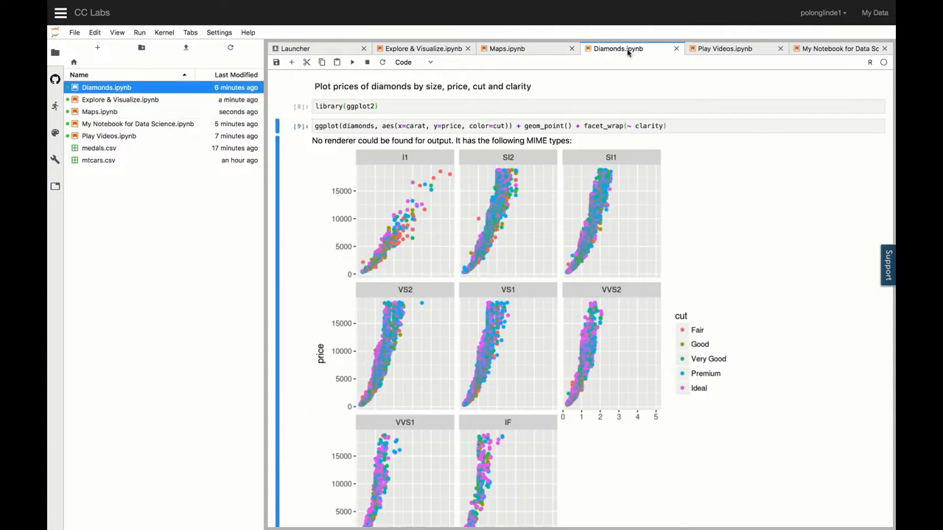
left_click(724, 48)
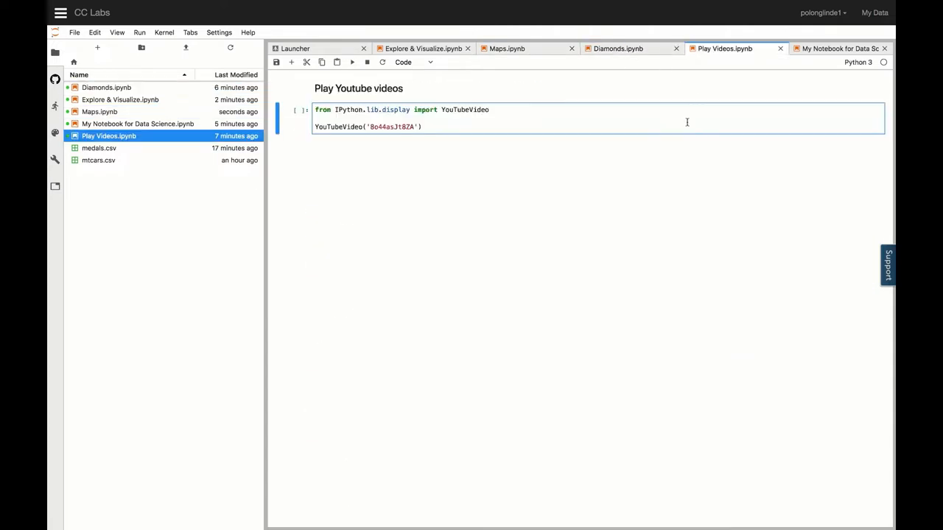
left_click(351, 62)
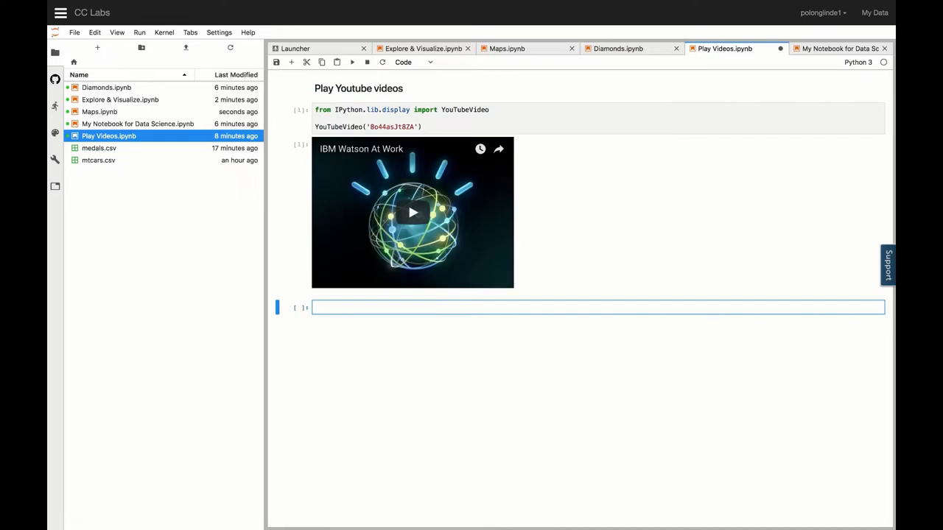
left_click(420, 48)
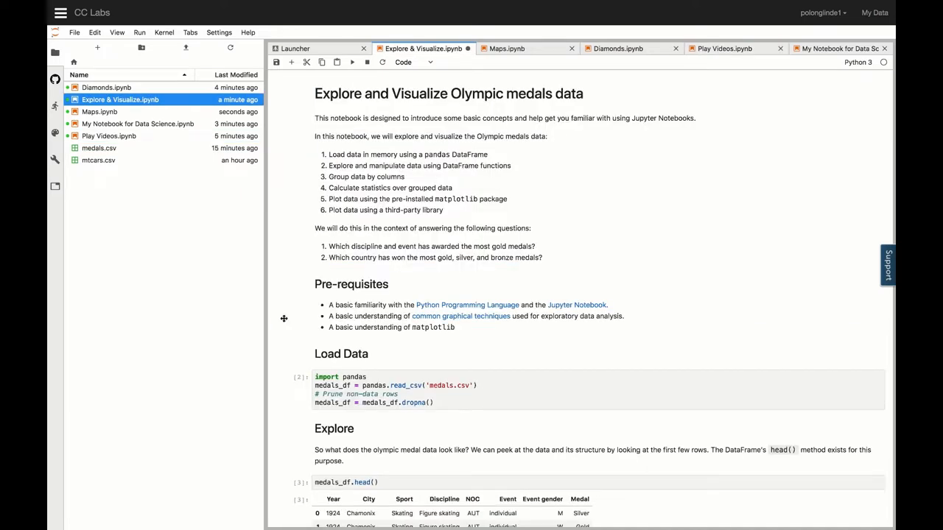
scroll("down", 3)
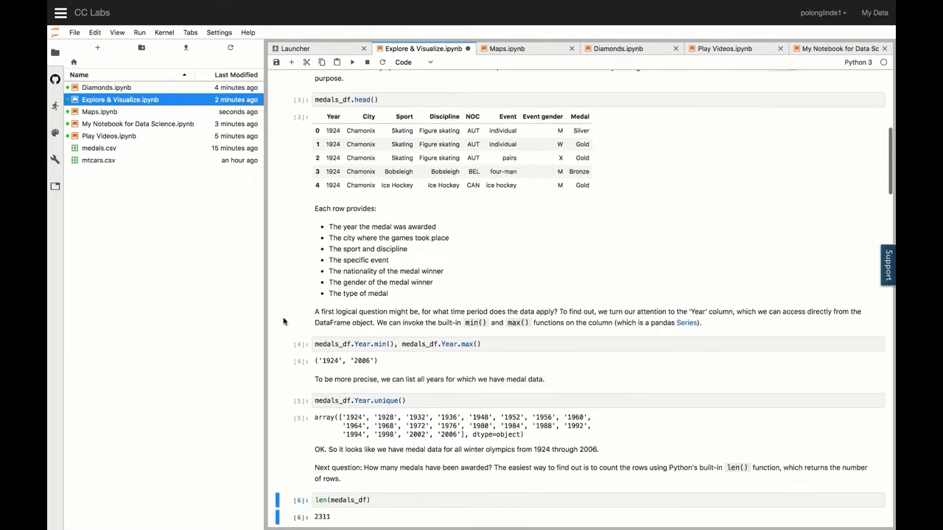
scroll("down", 3)
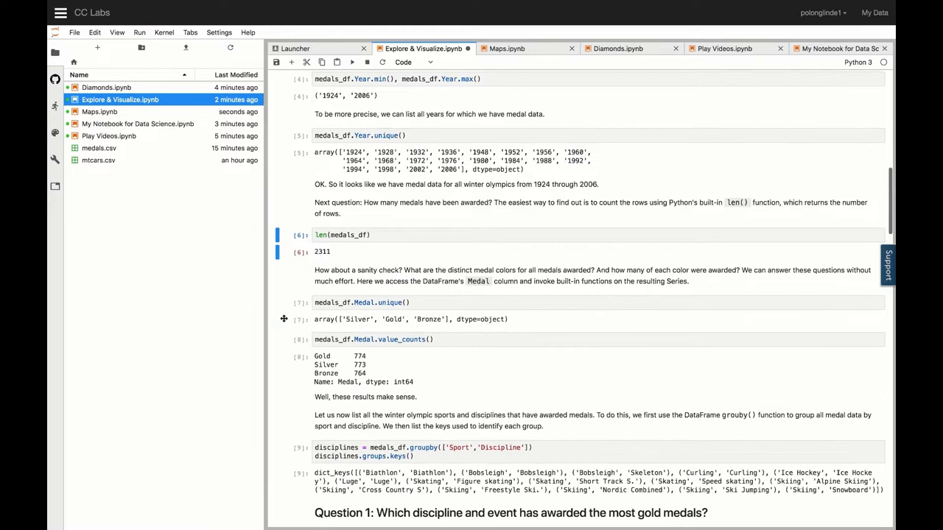
scroll("down", 3)
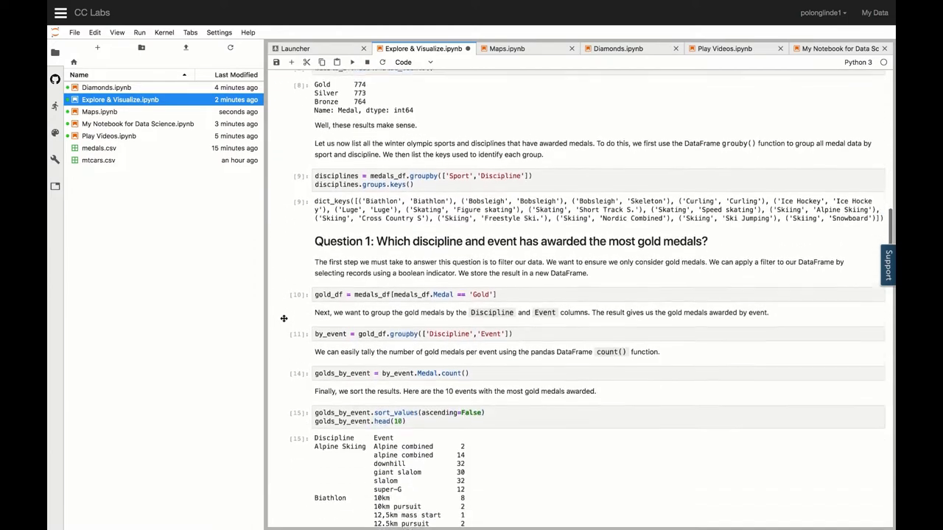
scroll("down", 3)
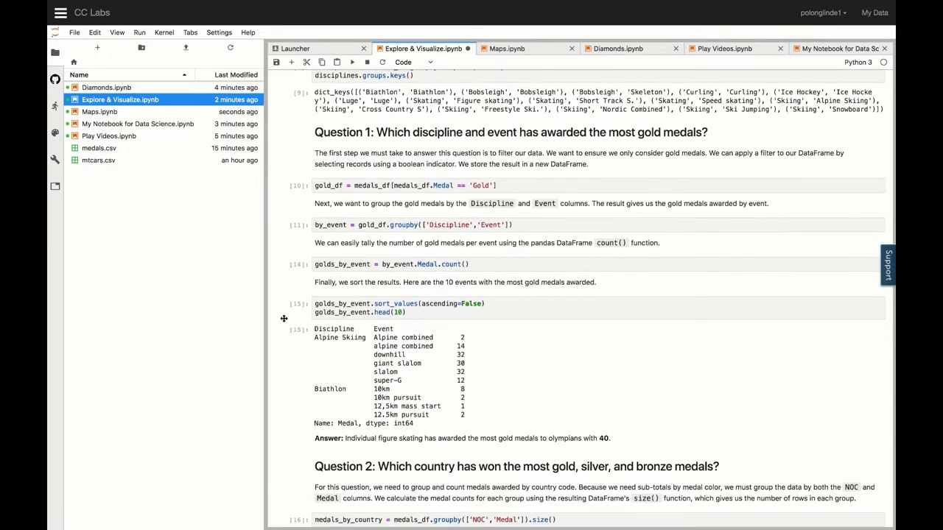
scroll("down", 3)
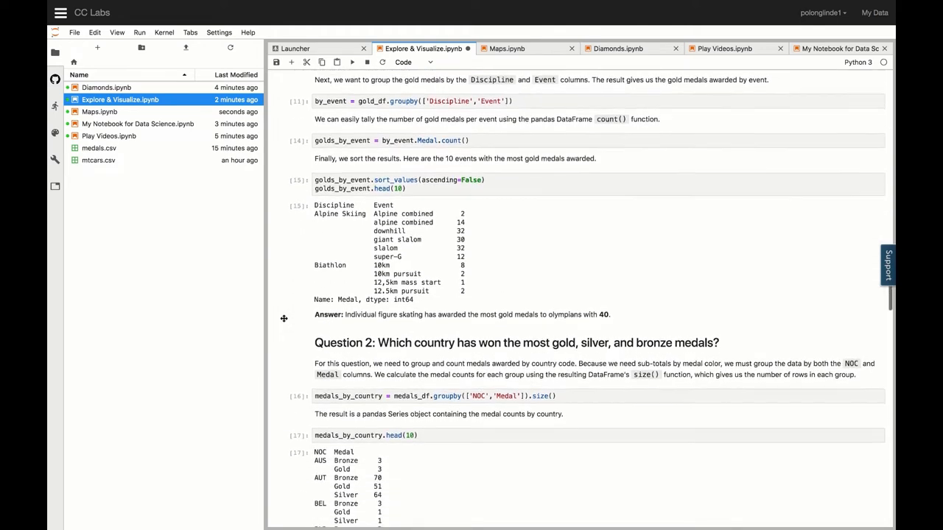
scroll("down", 3)
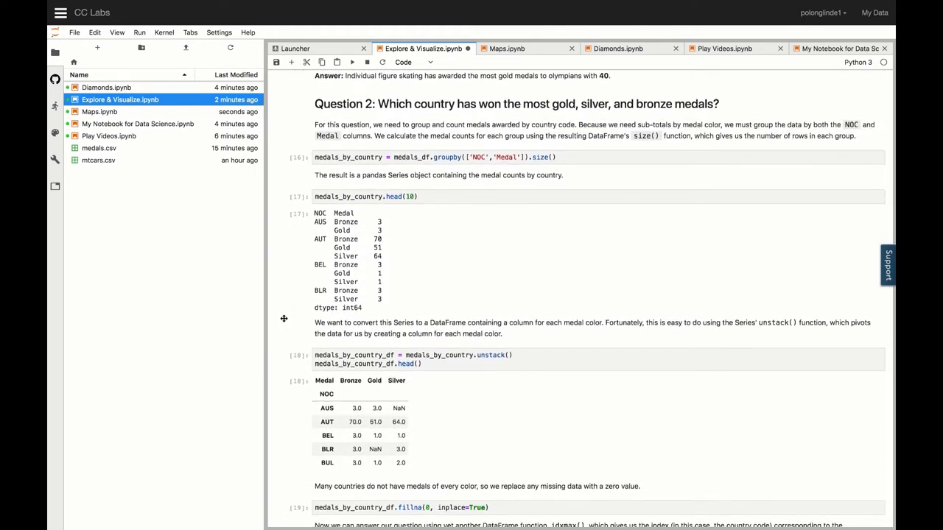
scroll("down", 3)
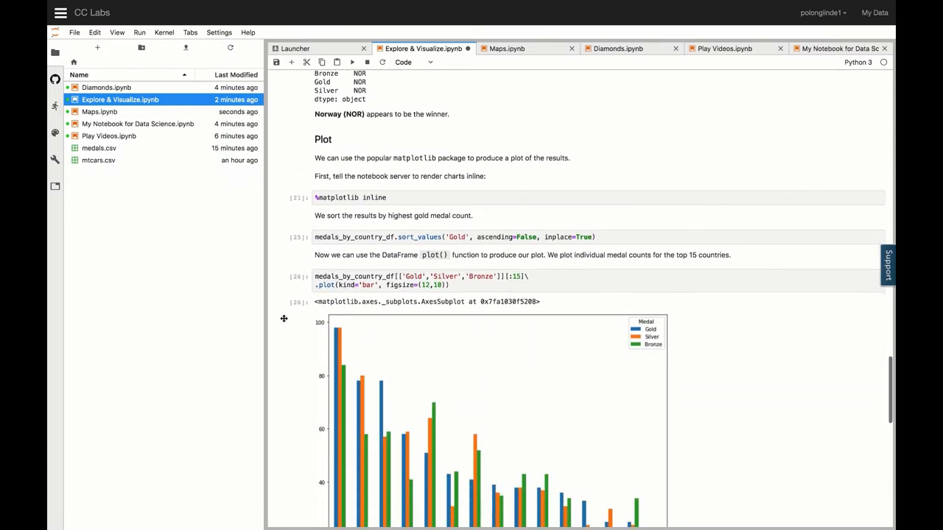
scroll("down", 3)
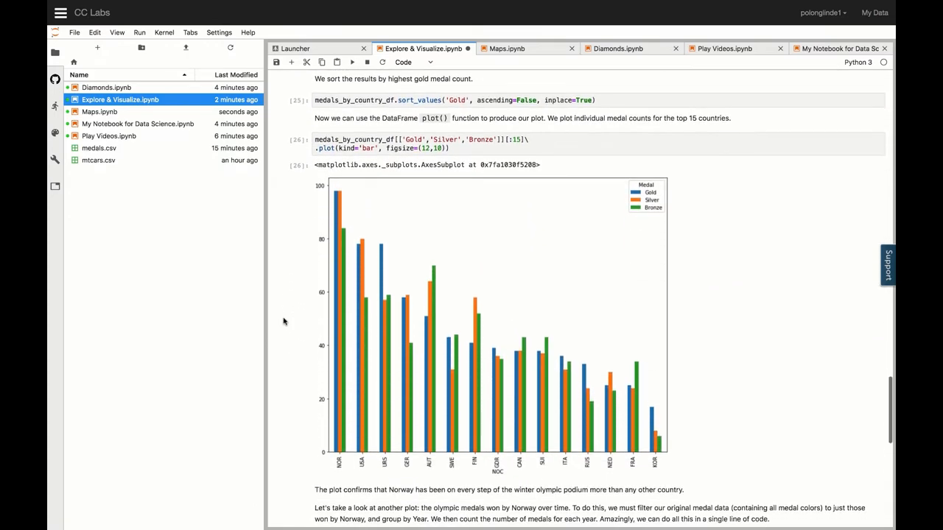
scroll("down", 3)
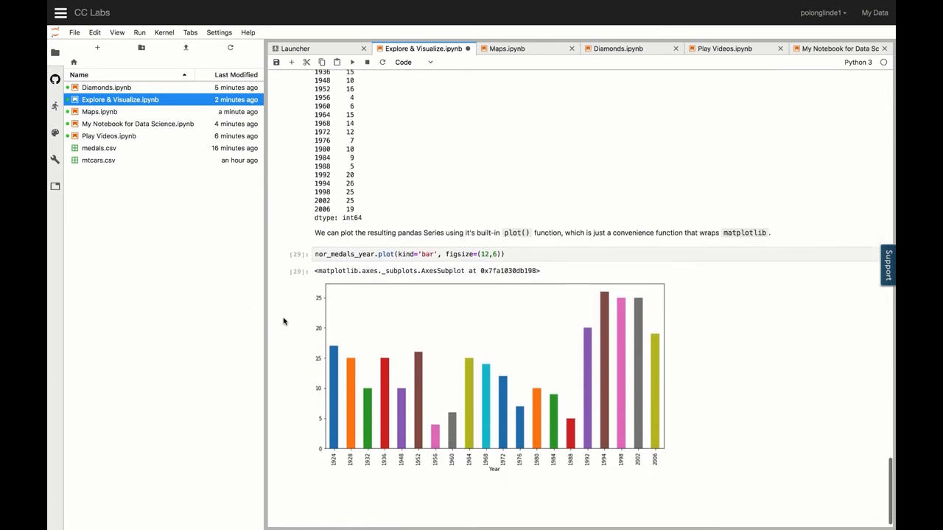
scroll("down", 3)
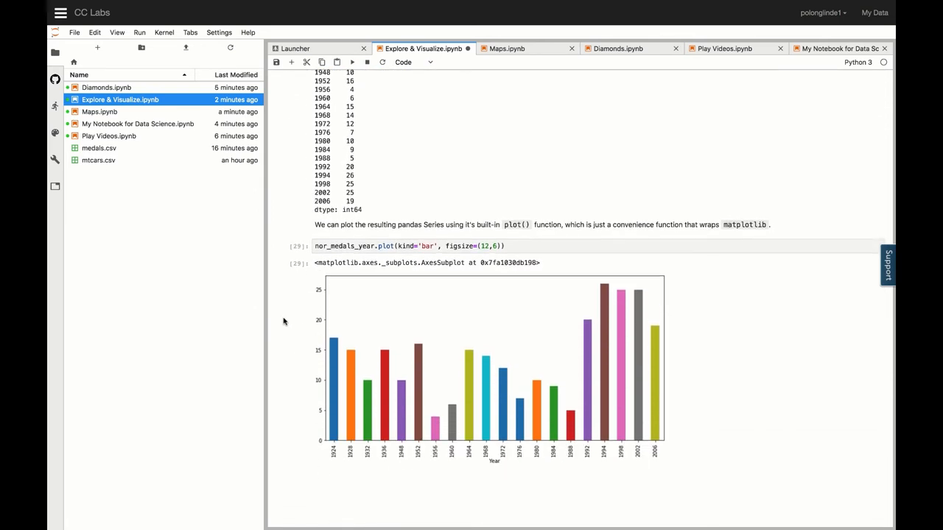